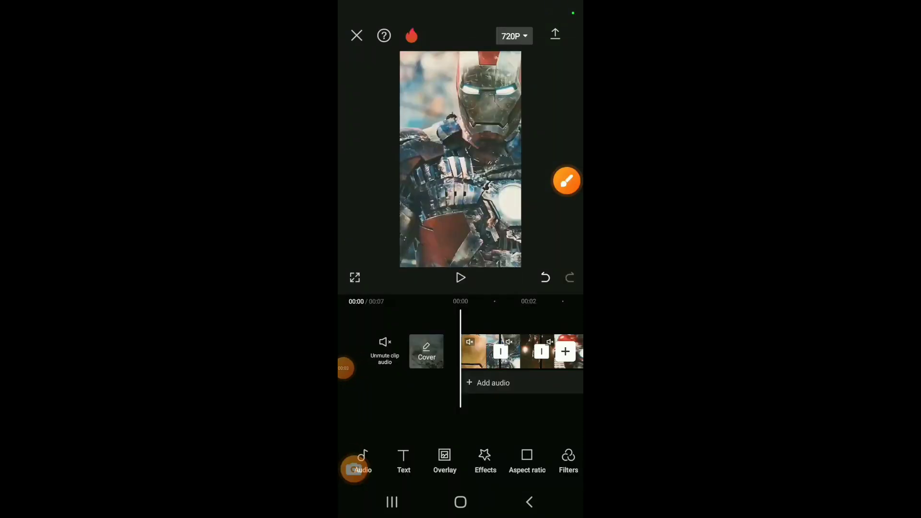
Apply the Nightclub Shake effect and push its Speed slider far right
{"action": "left_click", "coordinate": [485, 461]}
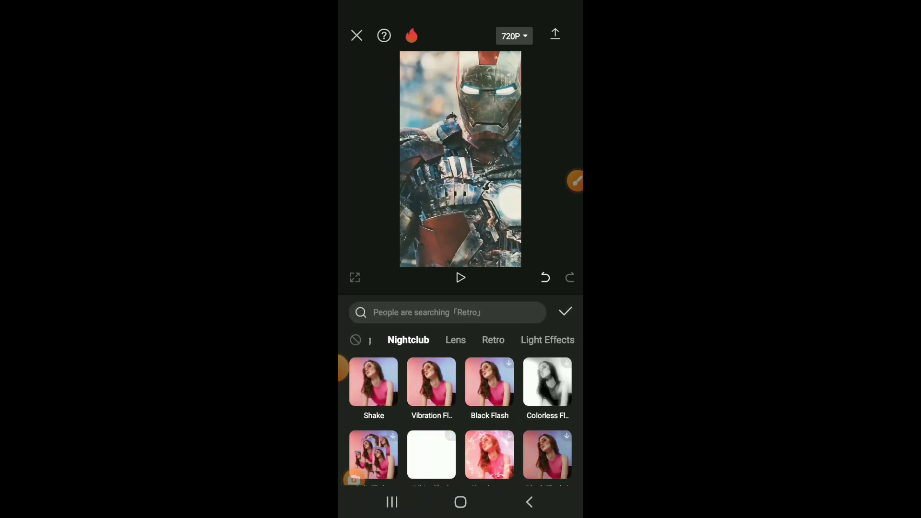
{"action": "scroll", "scroll_direction": "down", "scroll_amount": 3}
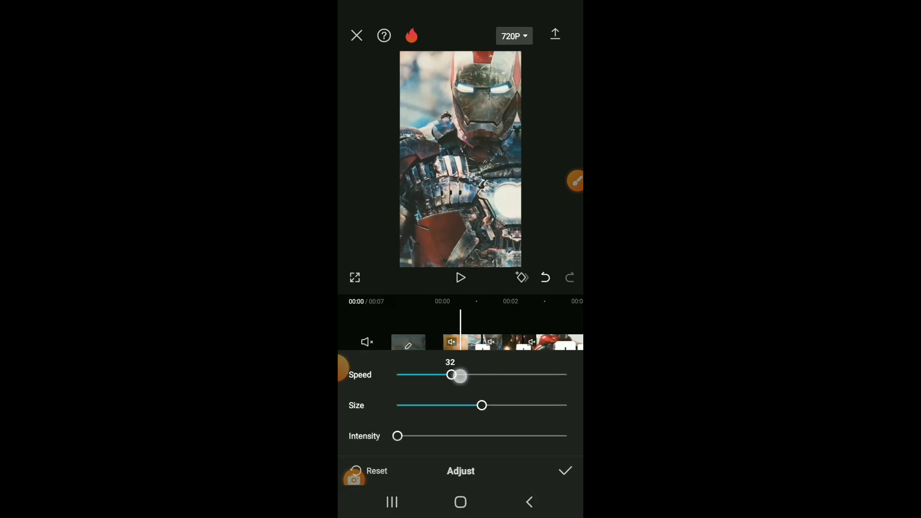
{"action": "left_click_drag", "start_coordinate": [452, 374], "coordinate": [533, 374]}
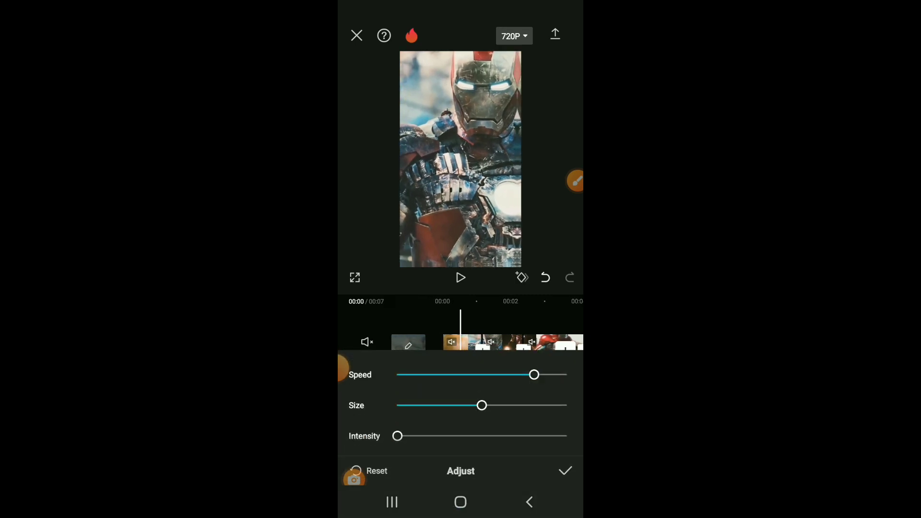
{"action": "left_click", "coordinate": [564, 471]}
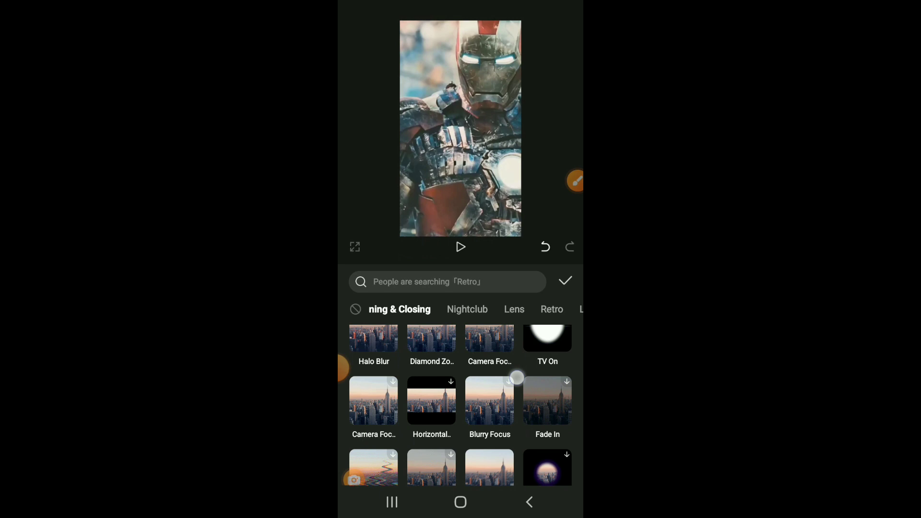
Apply Oblique Blur from Opening & Closing with blur strength set to 88
{"action": "scroll", "scroll_direction": "down", "scroll_amount": 3}
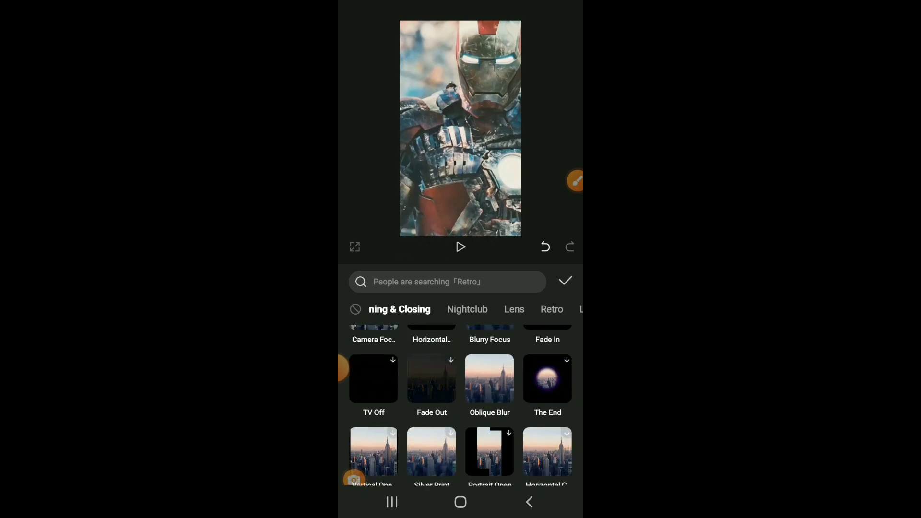
{"action": "left_click", "coordinate": [490, 379]}
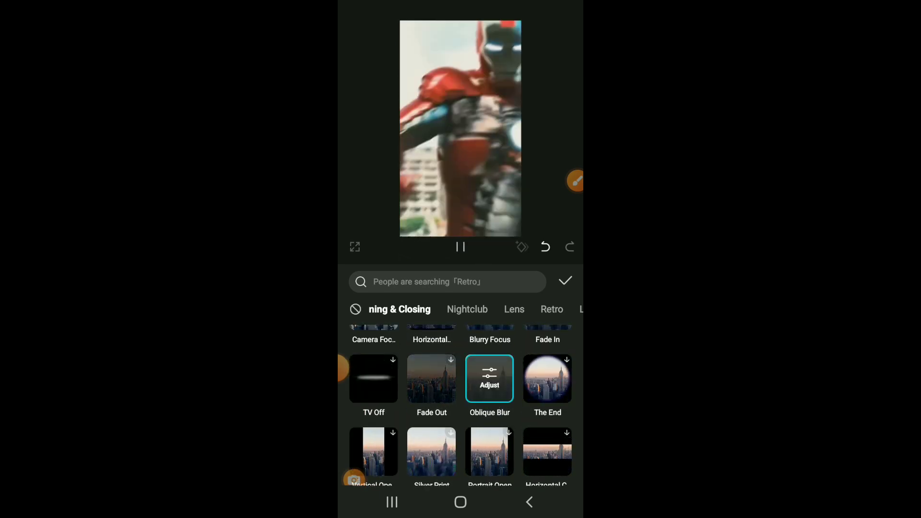
{"action": "left_click", "coordinate": [489, 378]}
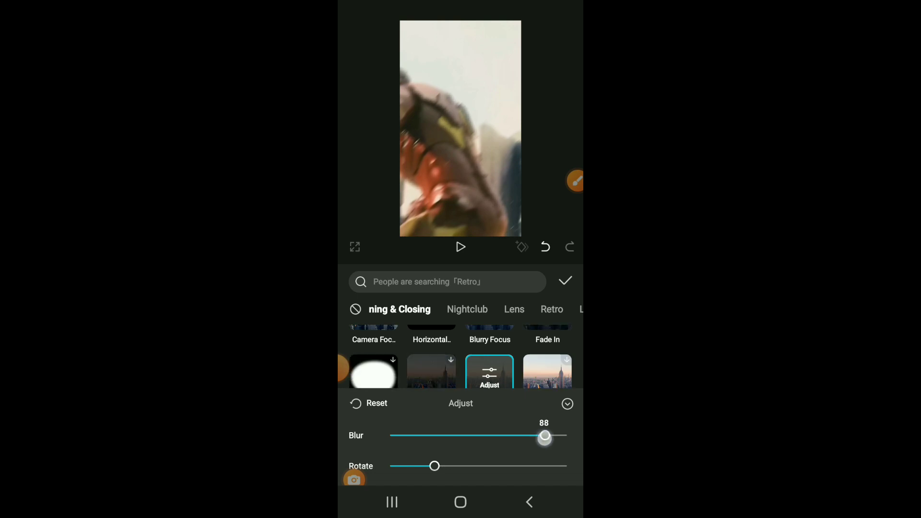
{"action": "left_click", "coordinate": [565, 280]}
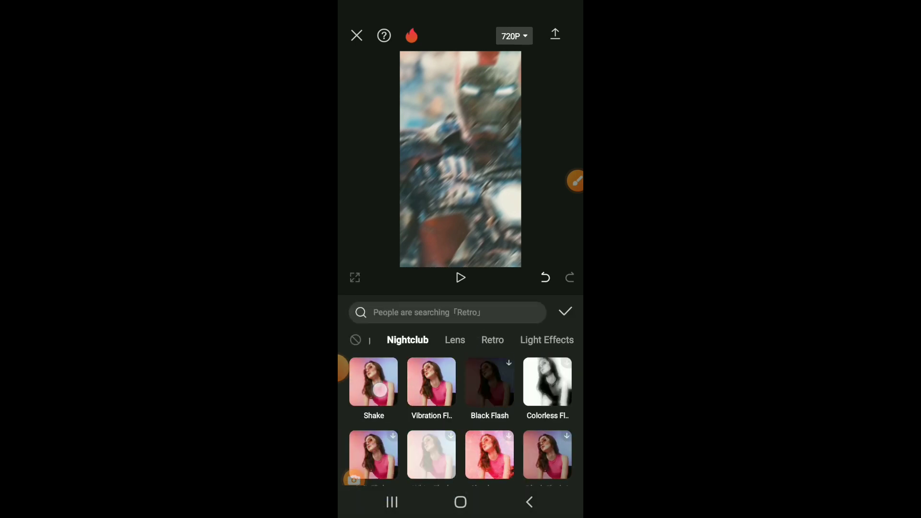
Add another Nightclub Shake, adjusting its speed and setting intensity to about 83
{"action": "left_click", "coordinate": [374, 381]}
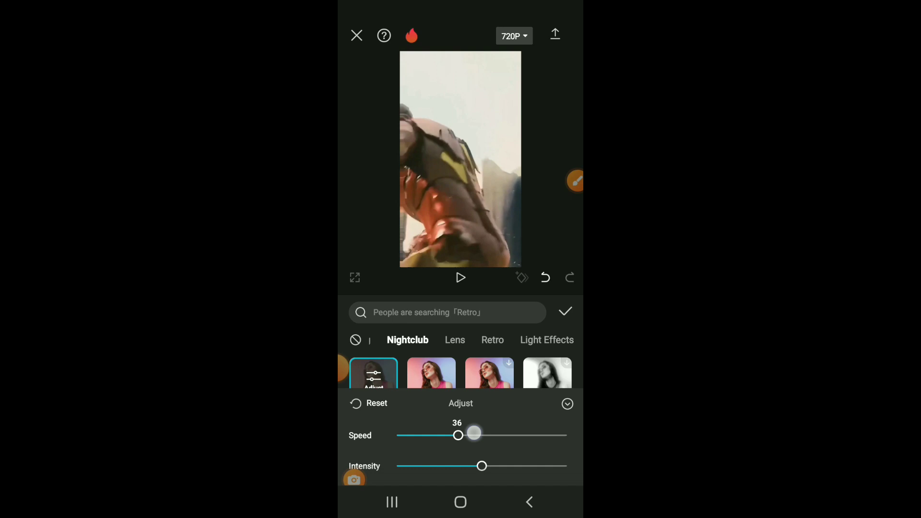
{"action": "left_click_drag", "start_coordinate": [474, 433], "coordinate": [541, 435]}
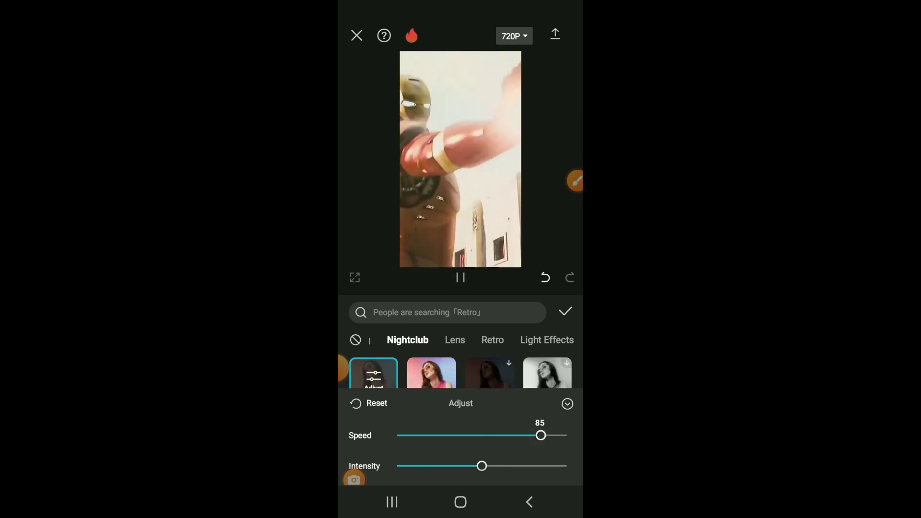
{"action": "left_click_drag", "start_coordinate": [541, 435], "coordinate": [436, 436]}
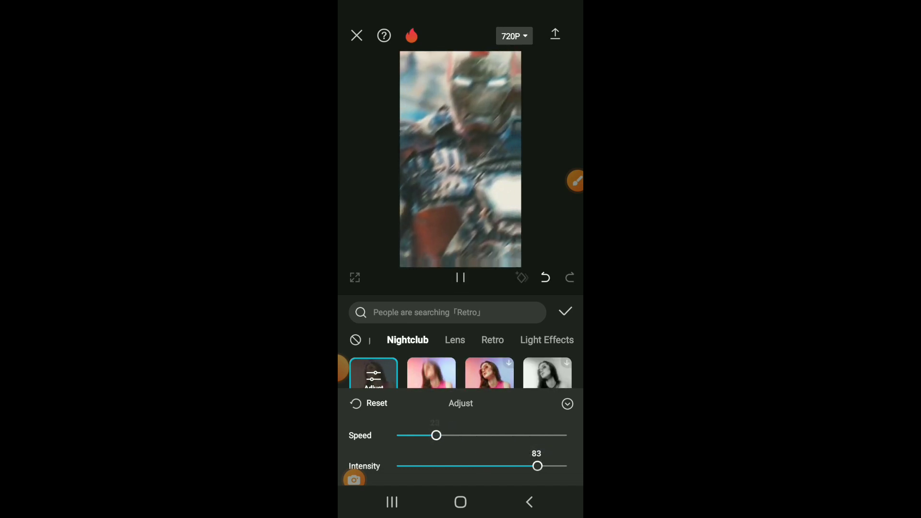
{"action": "left_click", "coordinate": [564, 312]}
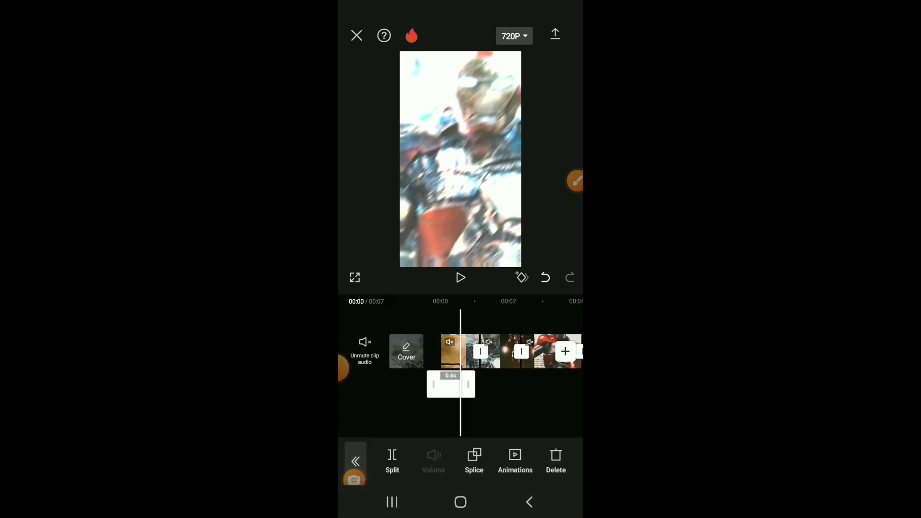
Open the Animations panel for the Iron Man clip to show In animations
{"action": "left_click", "coordinate": [515, 461]}
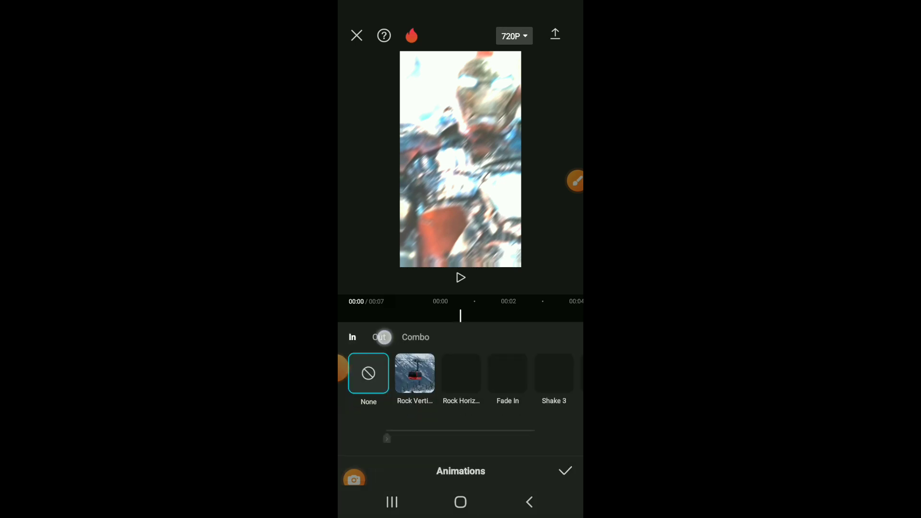